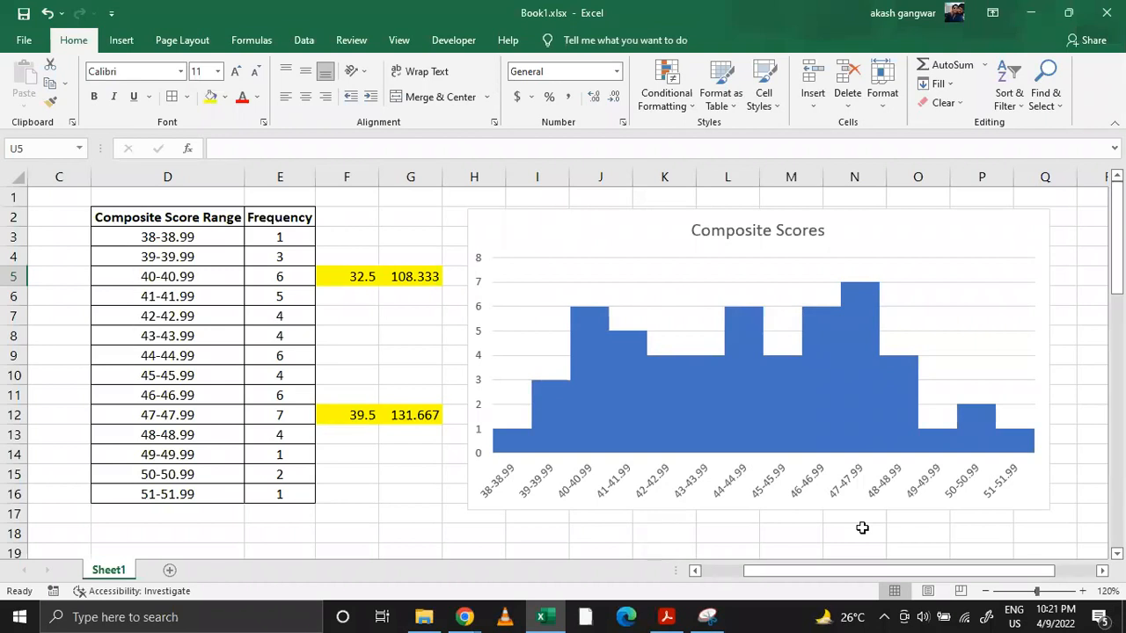
mouse_move(361, 475)
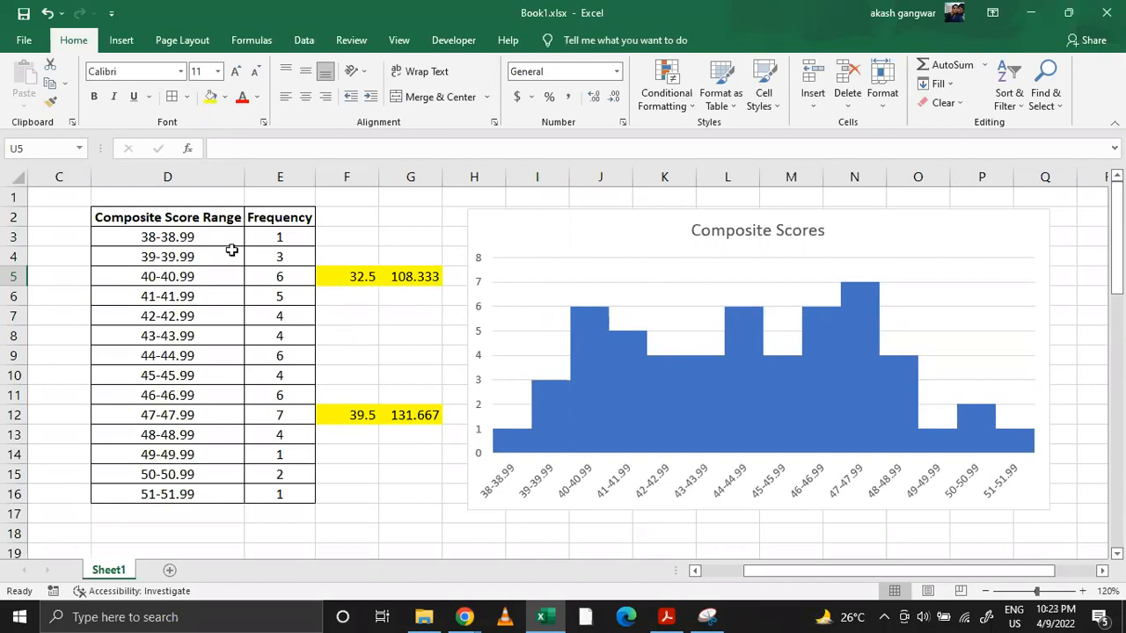
mouse_move(714, 320)
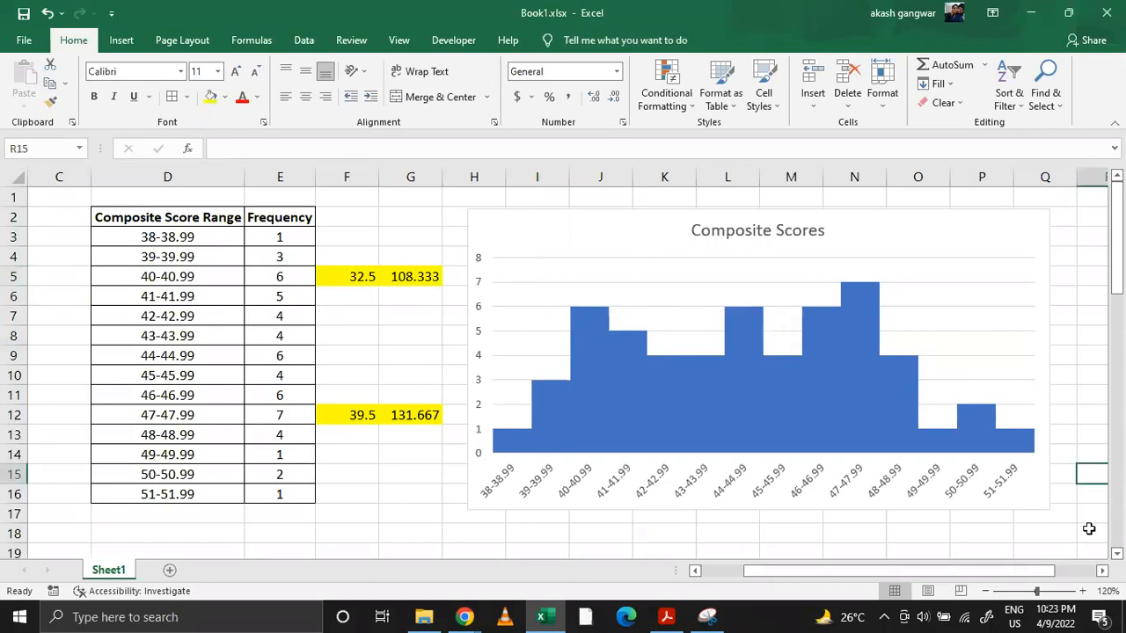
mouse_move(281, 276)
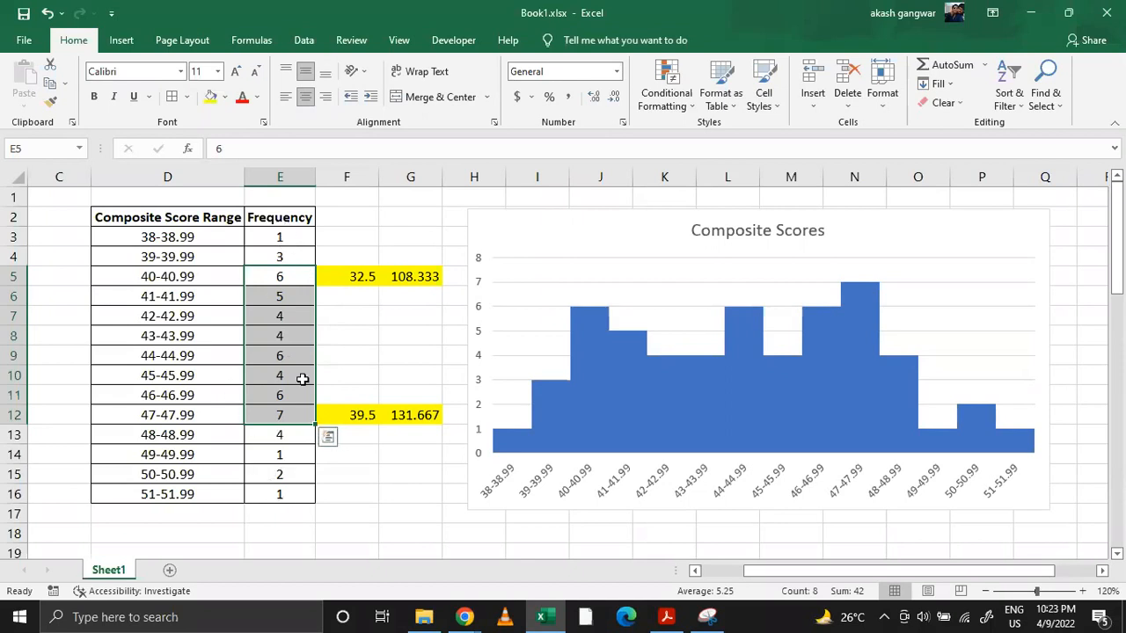
mouse_move(223, 337)
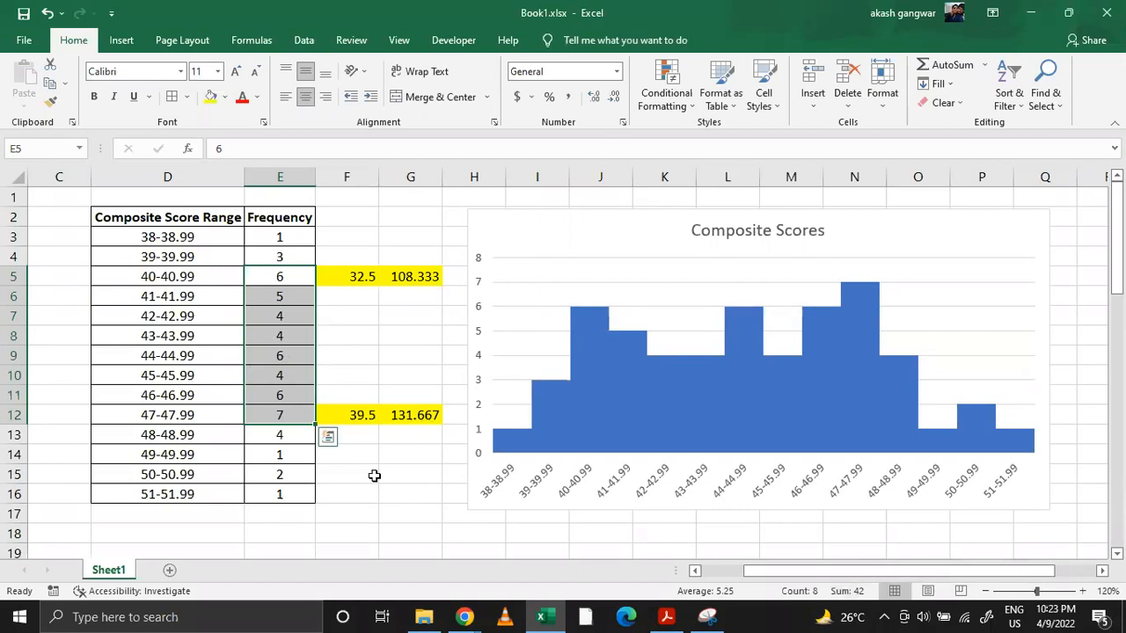
mouse_move(454, 510)
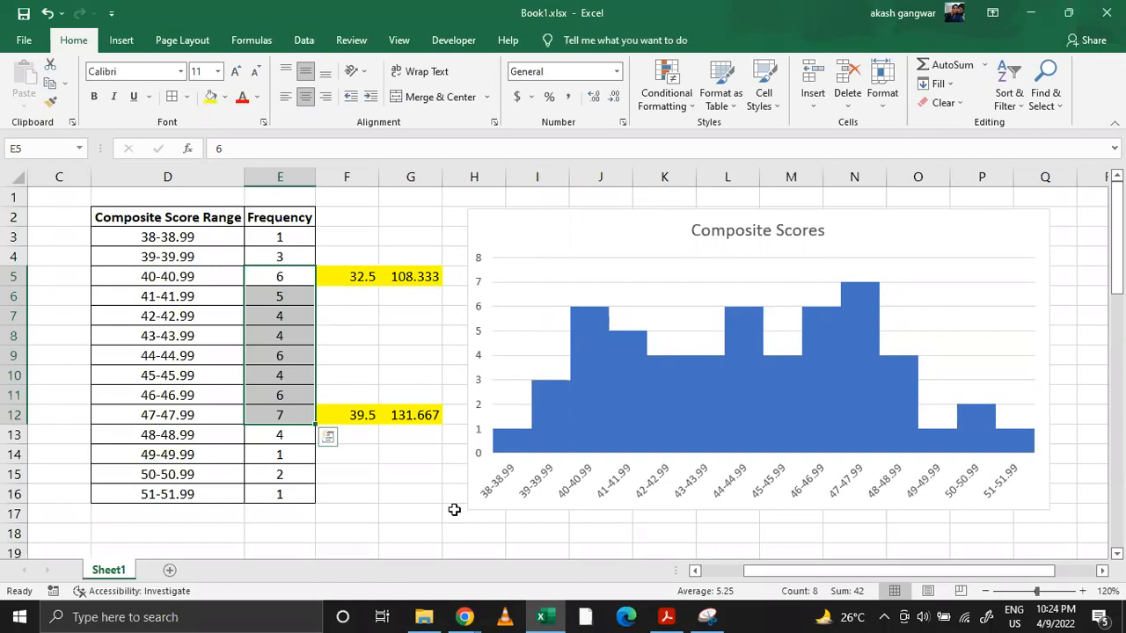
mouse_move(397, 343)
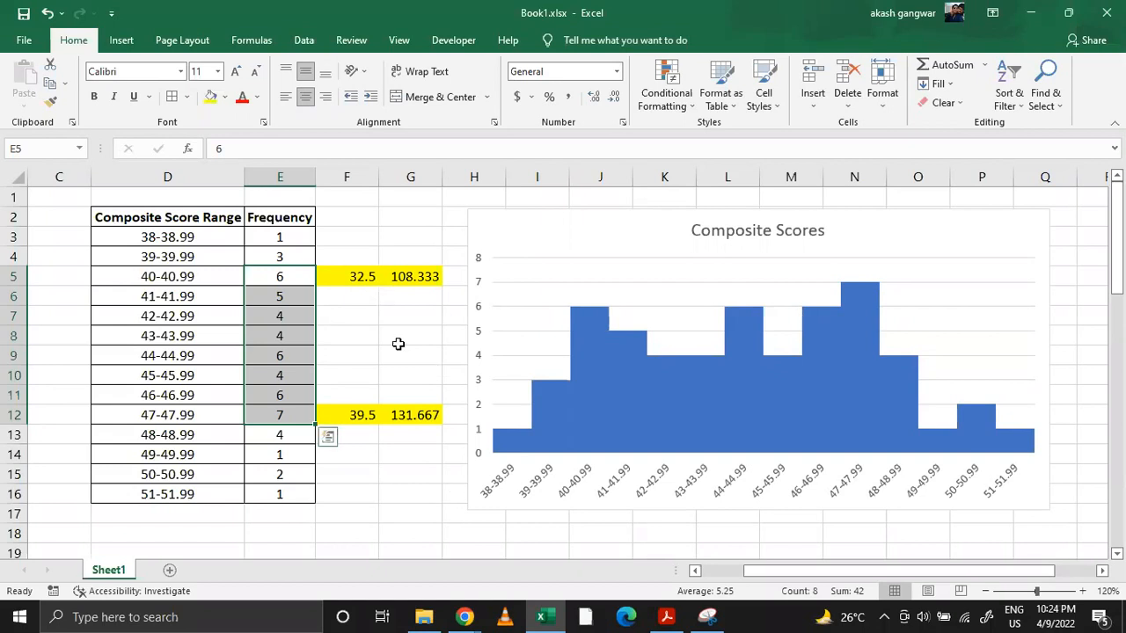
mouse_move(383, 313)
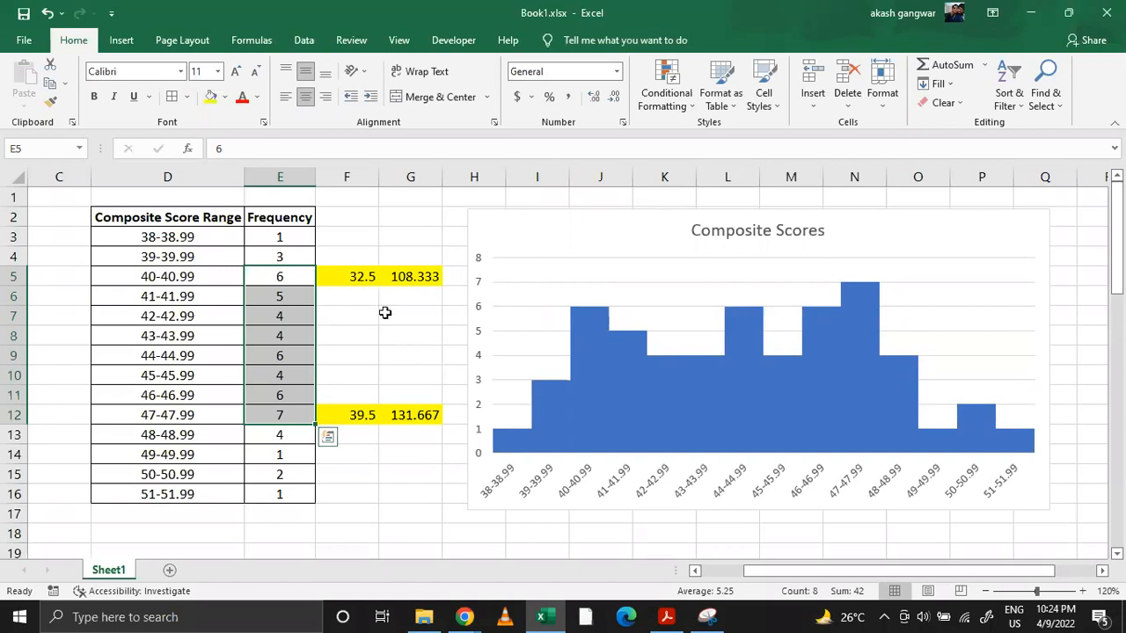
mouse_move(461, 302)
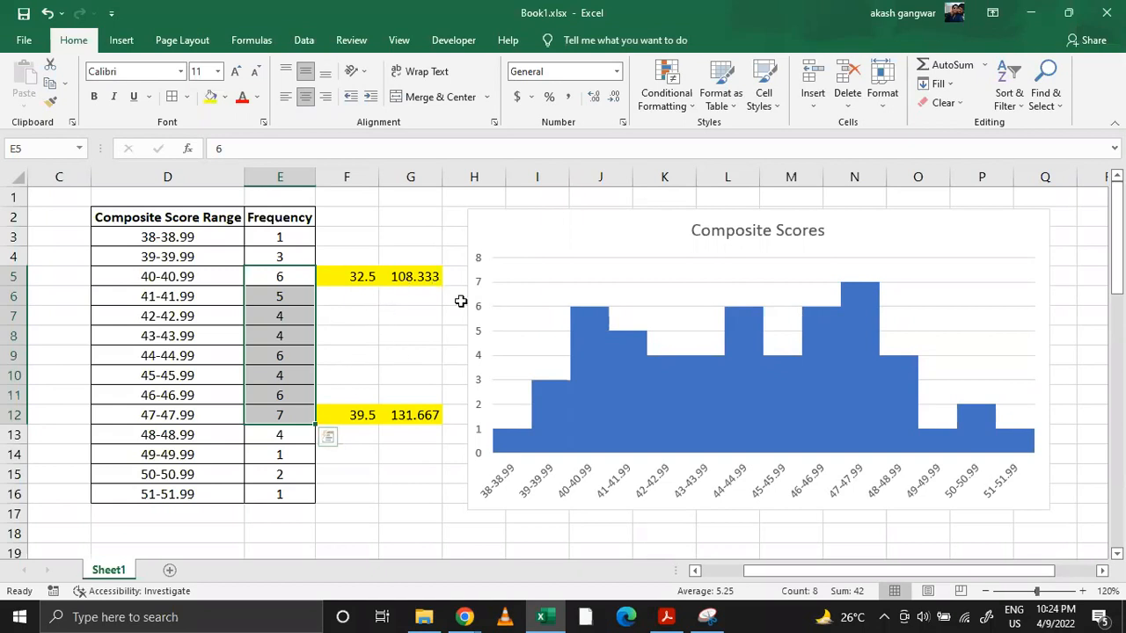
mouse_move(196, 296)
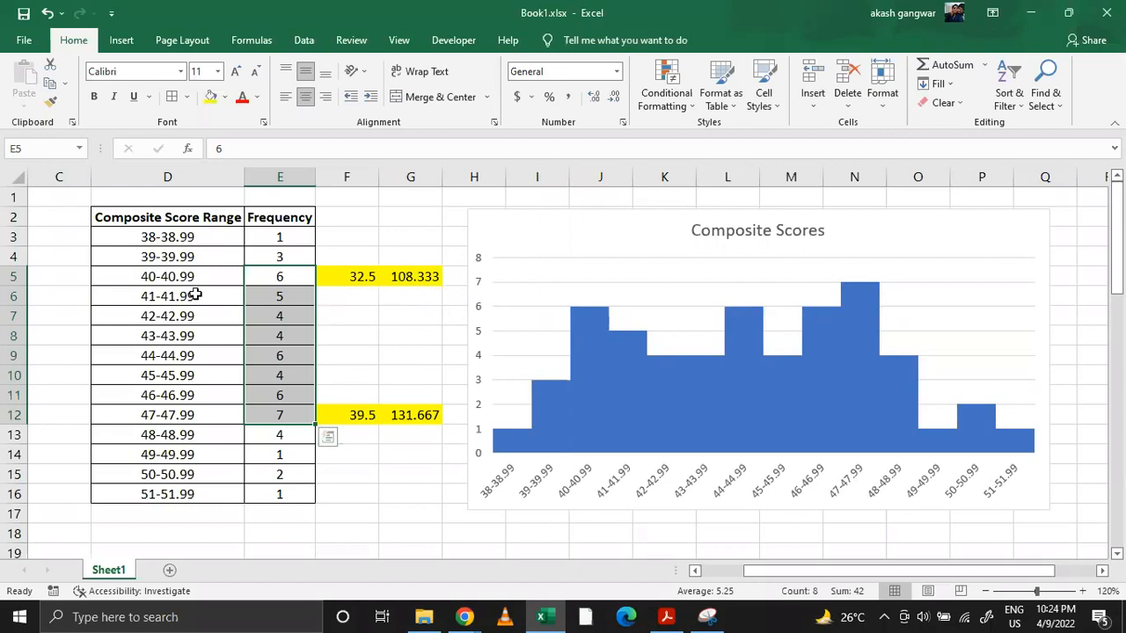
left_click(167, 276)
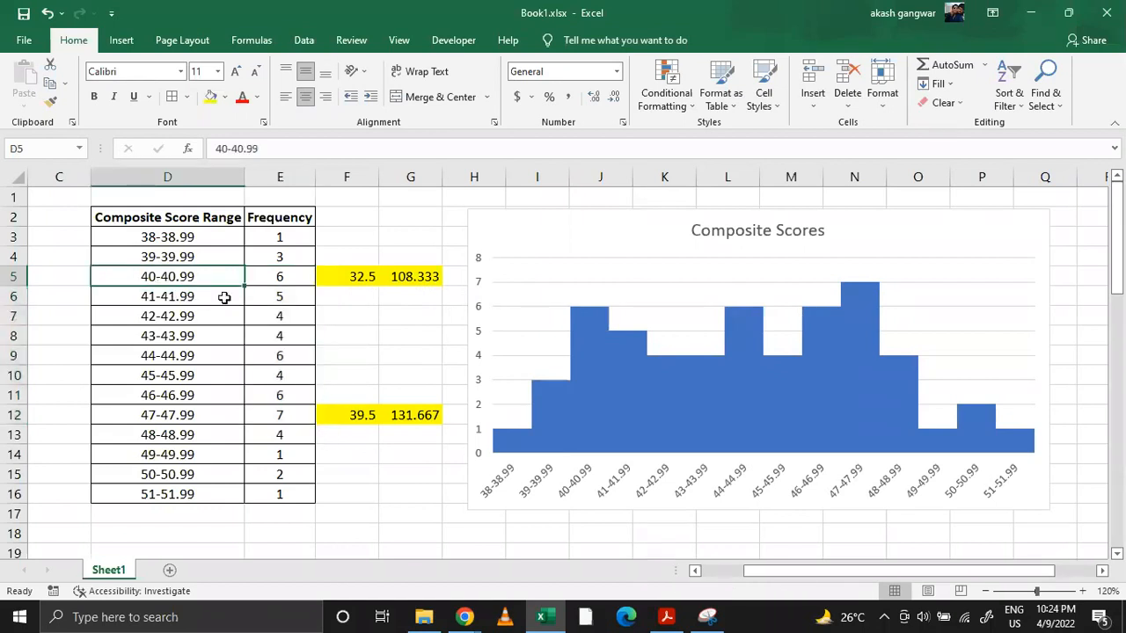
left_click(345, 277)
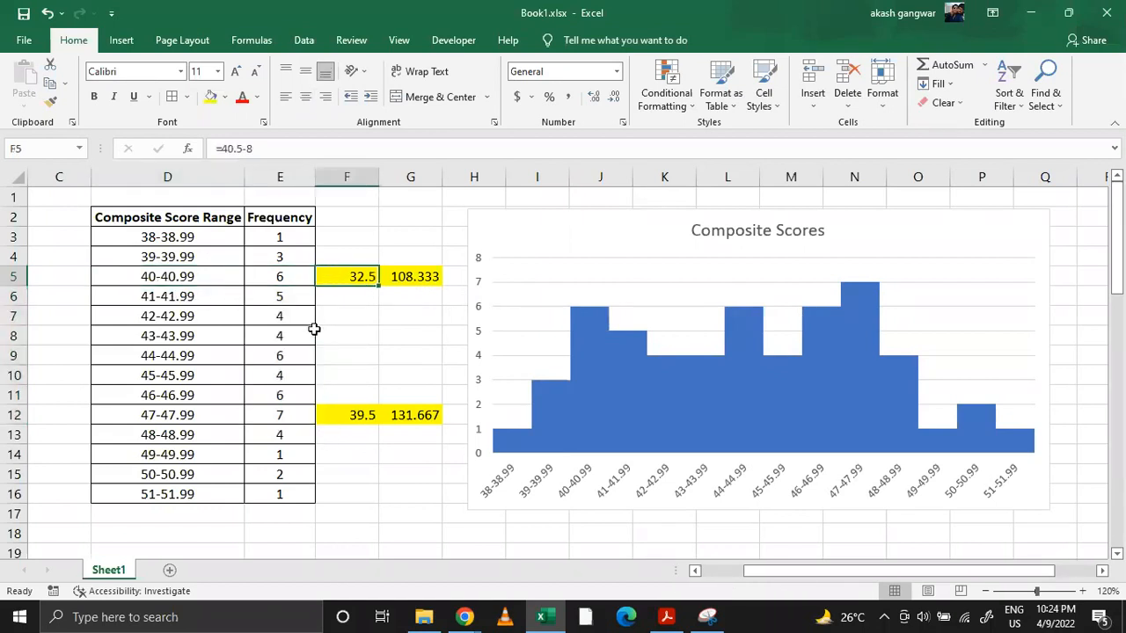
mouse_move(260, 141)
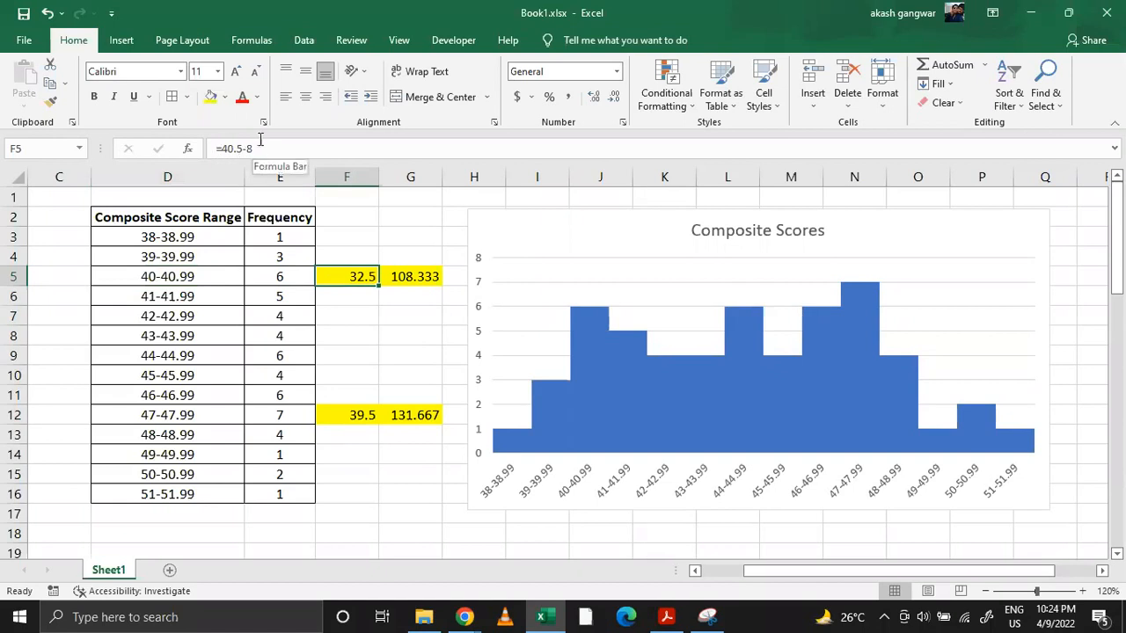
left_click(410, 276)
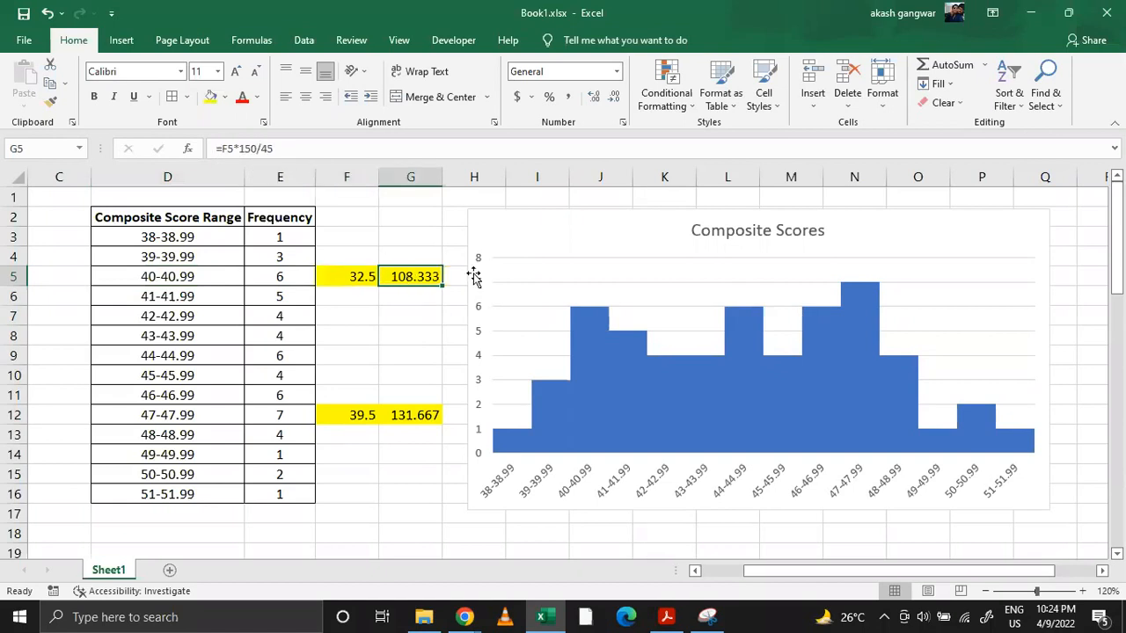
mouse_move(403, 246)
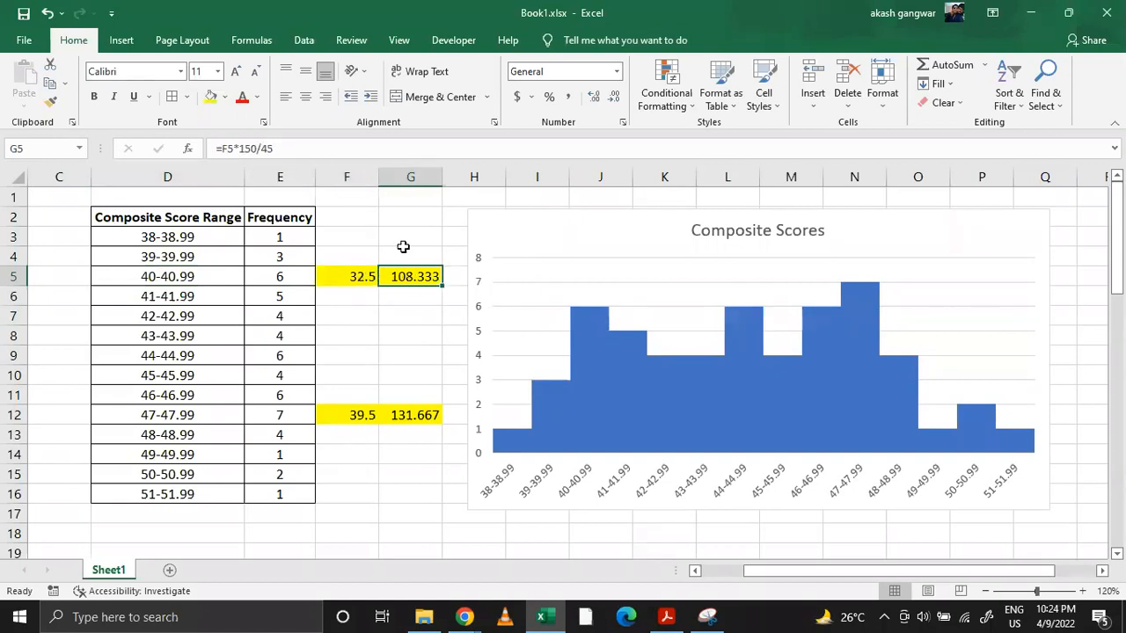
mouse_move(342, 443)
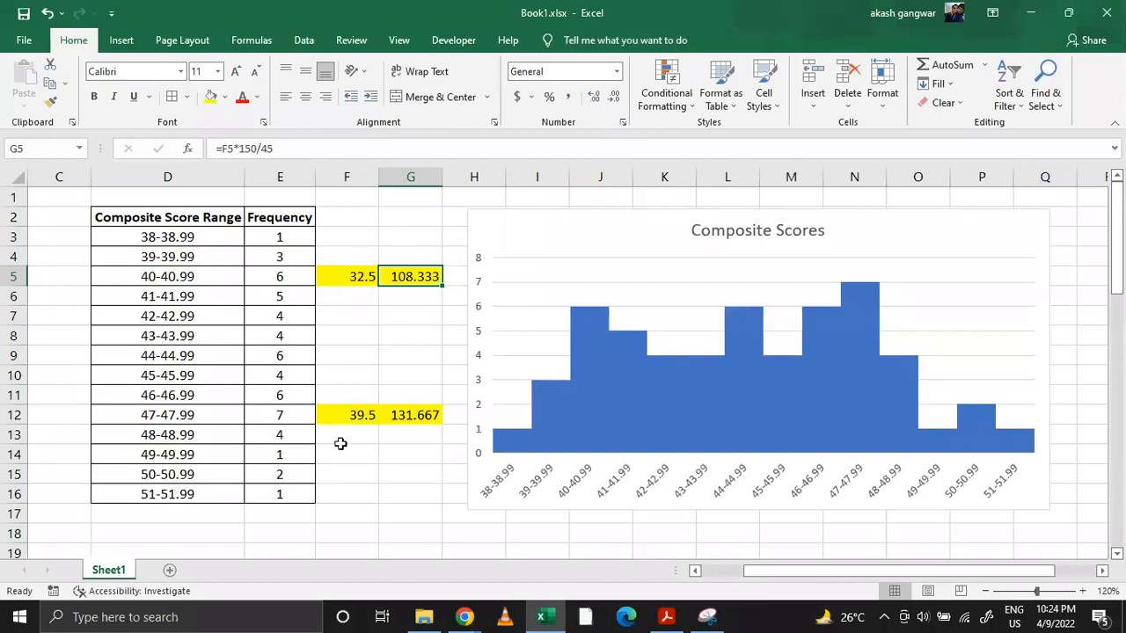
left_click(409, 415)
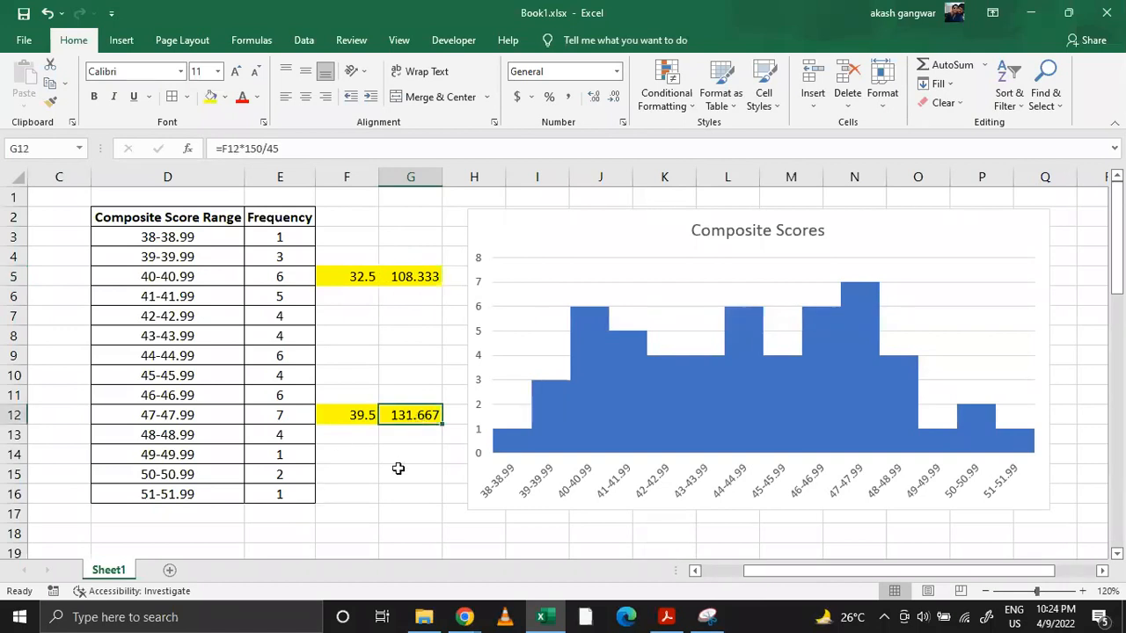
mouse_move(408, 296)
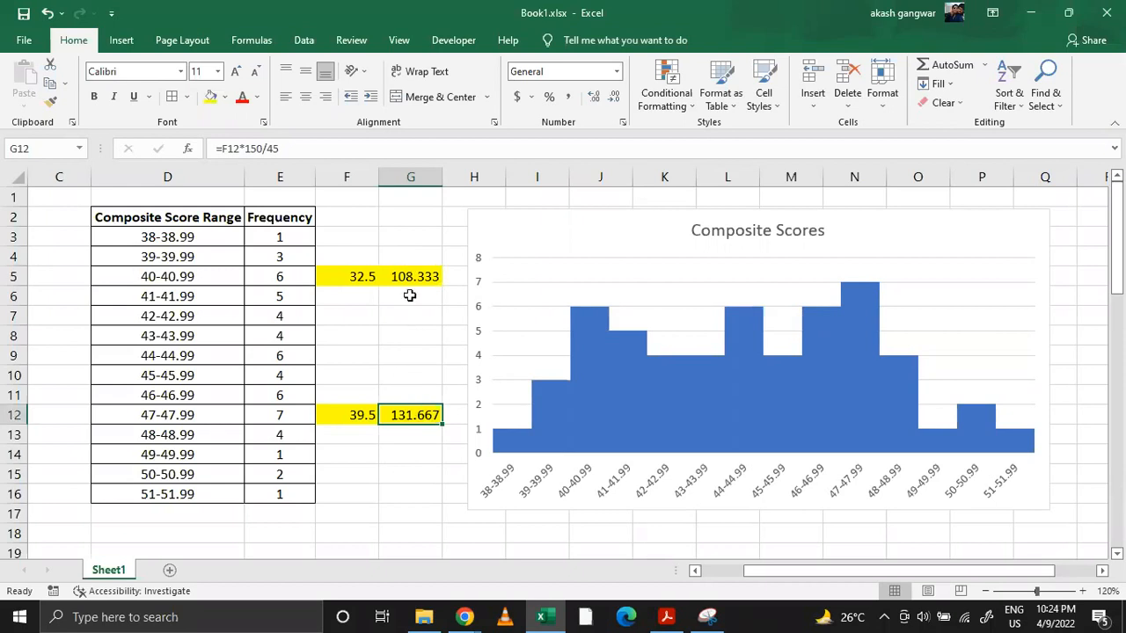
mouse_move(438, 391)
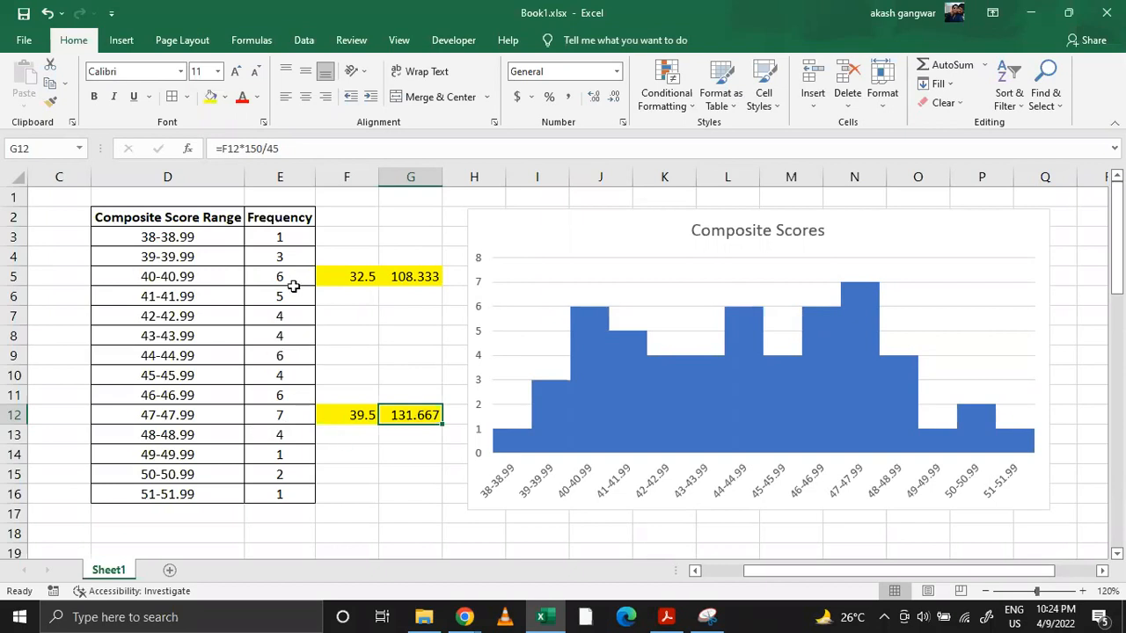
mouse_move(292, 285)
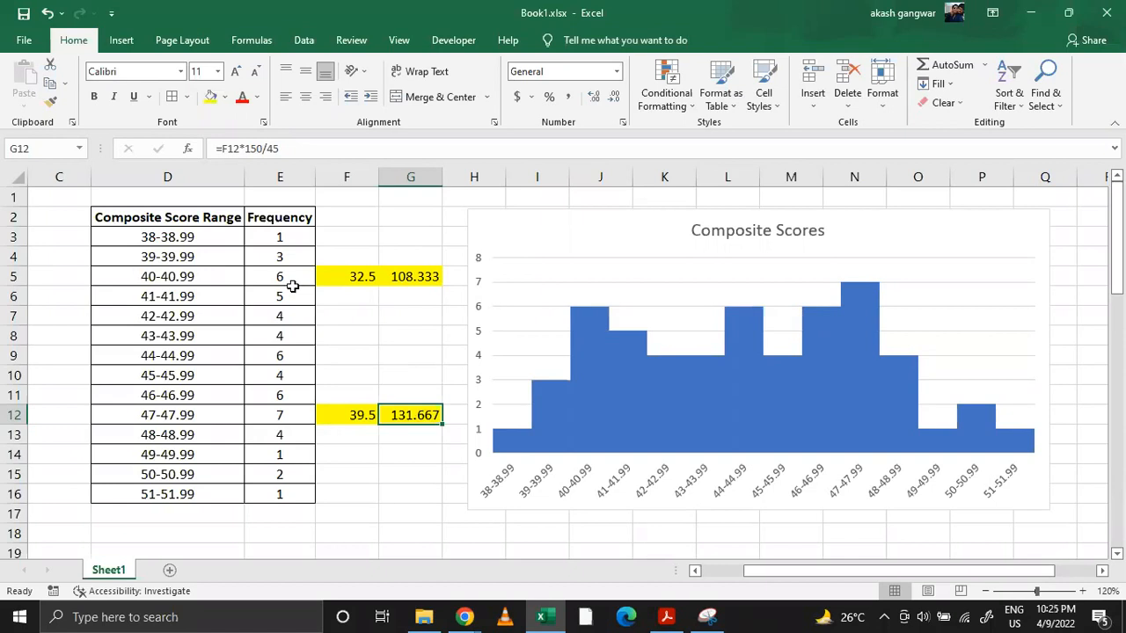
mouse_move(394, 502)
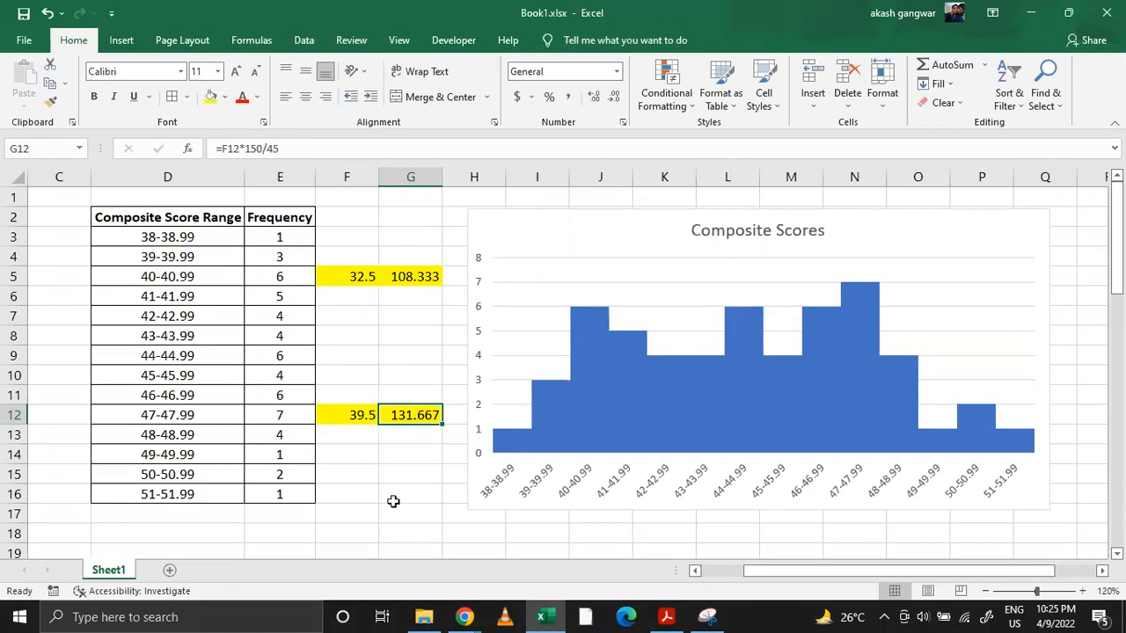
mouse_move(412, 295)
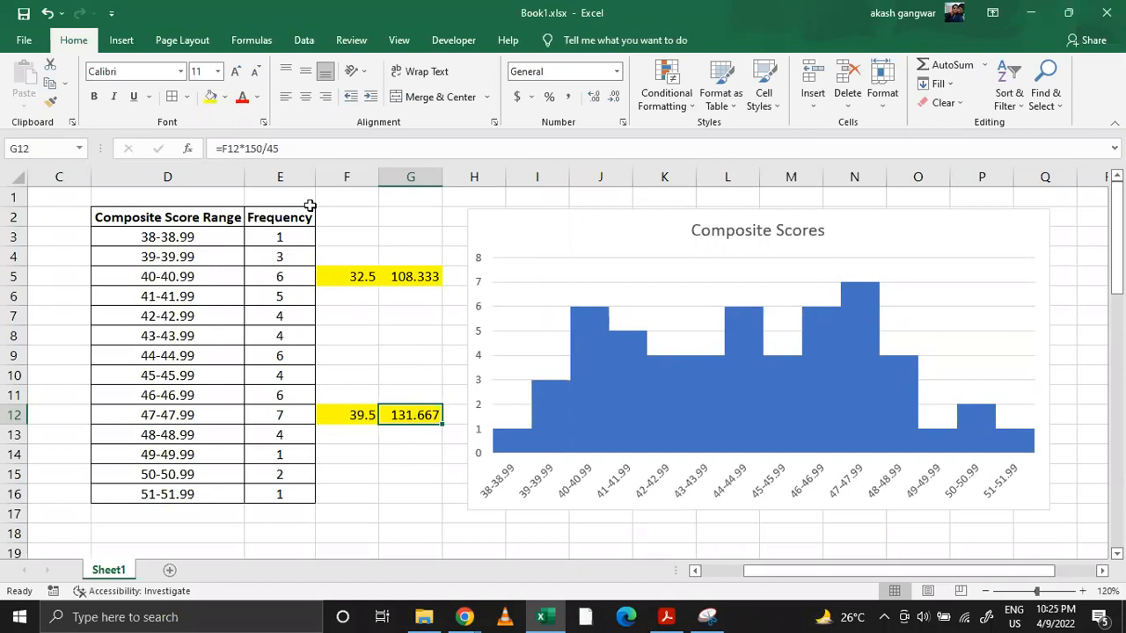
left_click(344, 276)
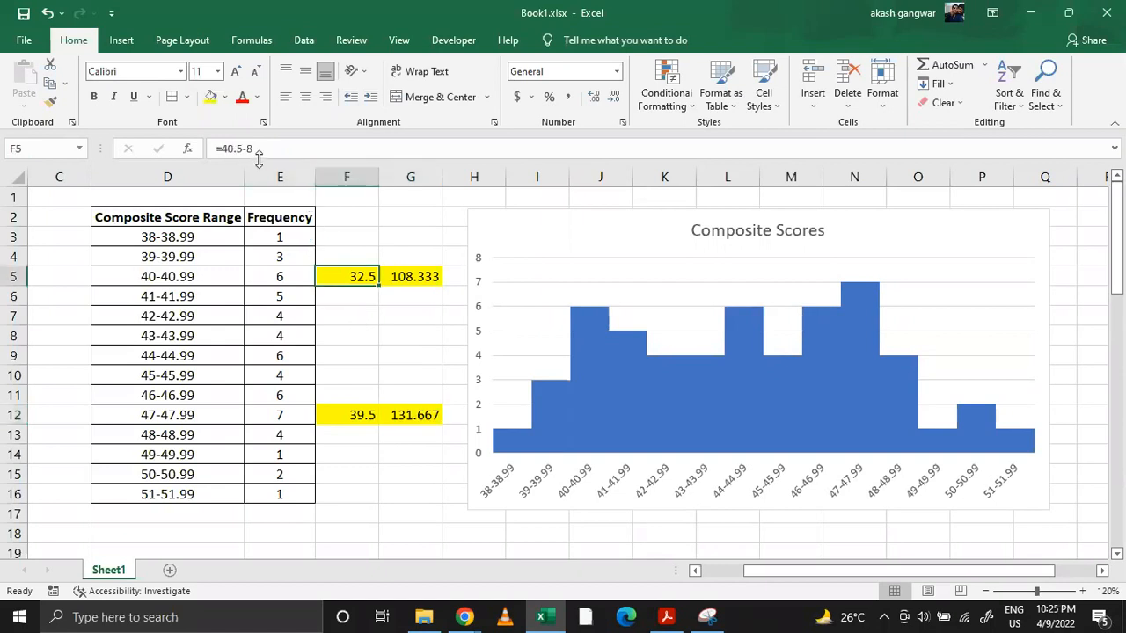
left_click(345, 415)
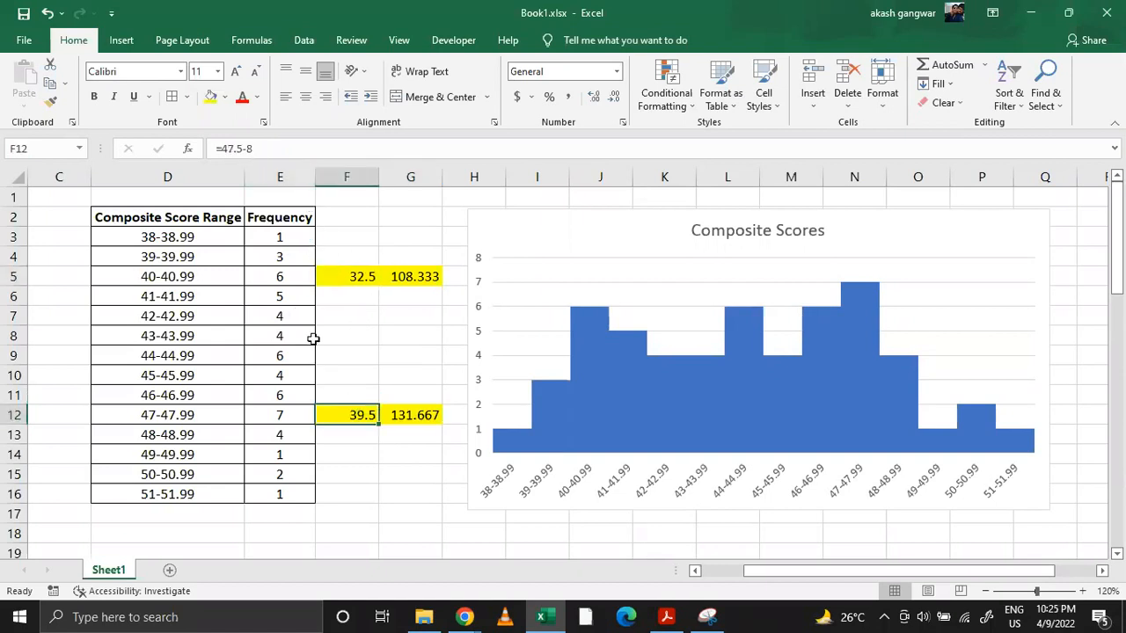
mouse_move(226, 325)
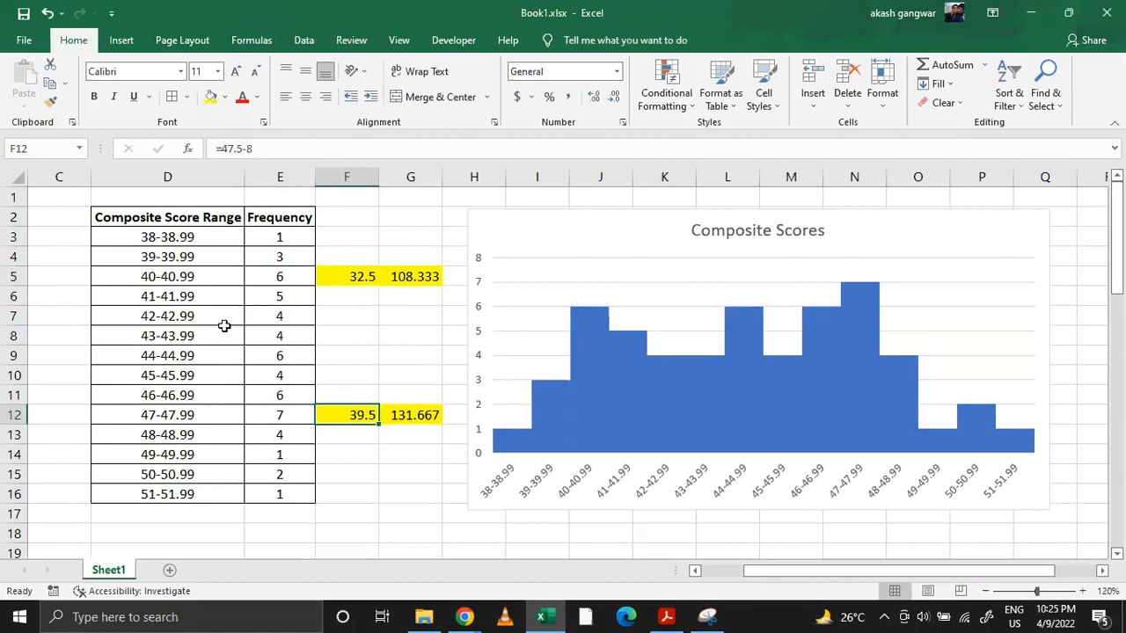
mouse_move(243, 313)
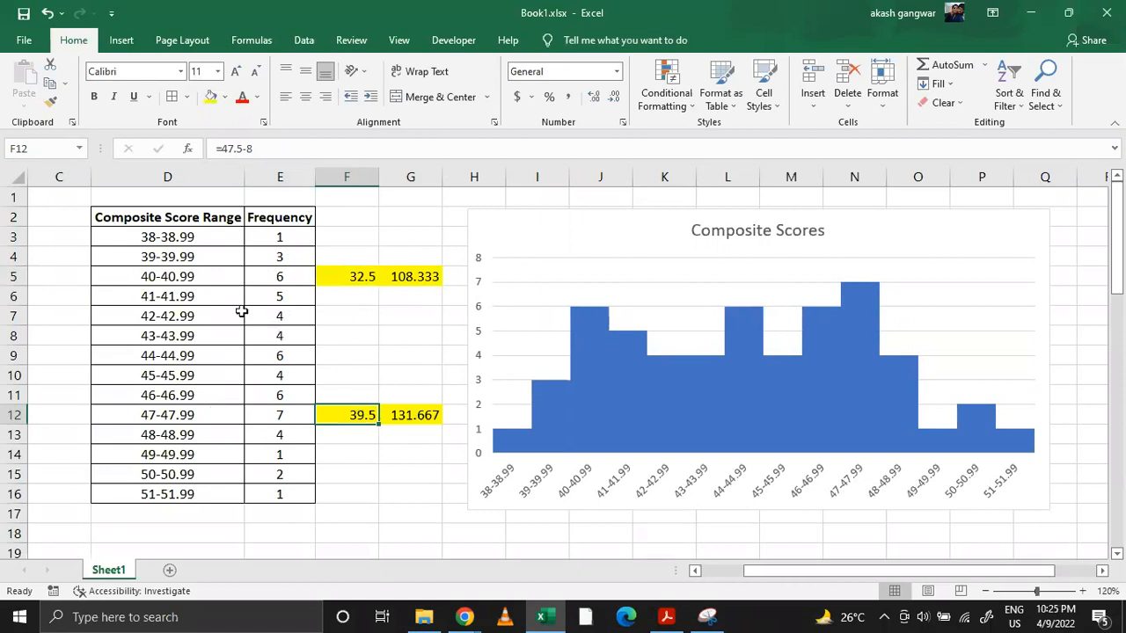
mouse_move(279, 387)
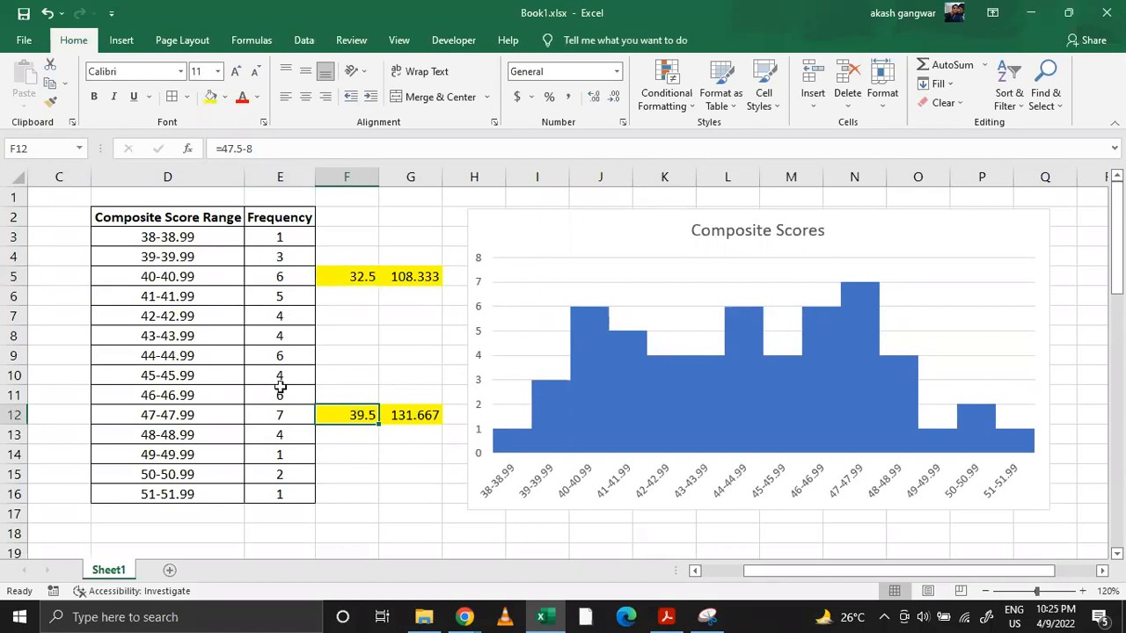
left_click(410, 475)
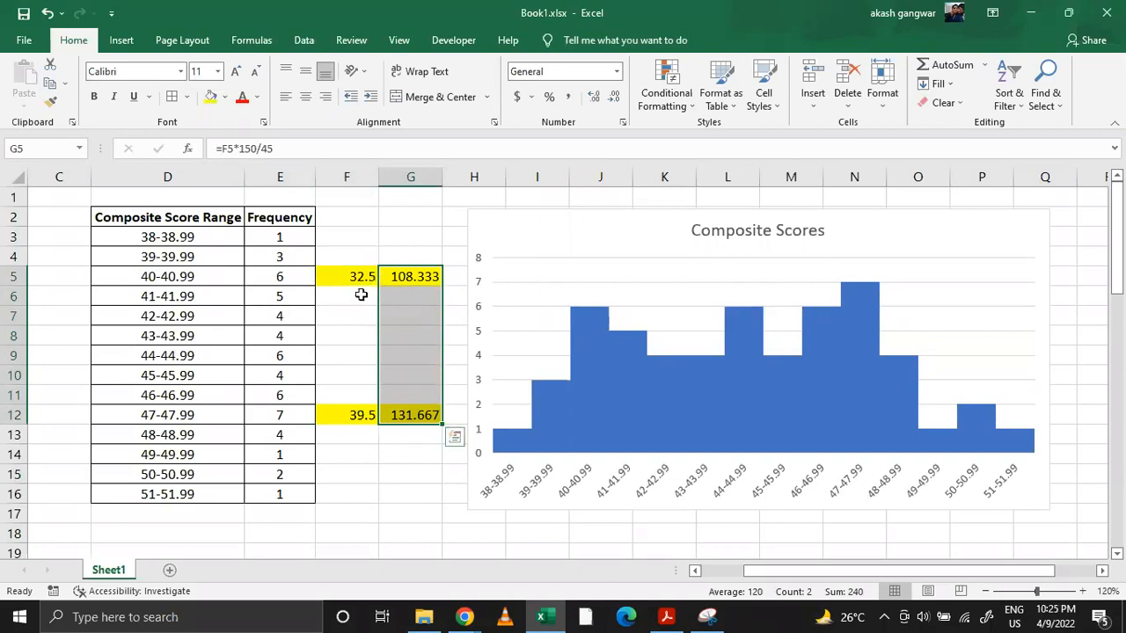
left_click(345, 277)
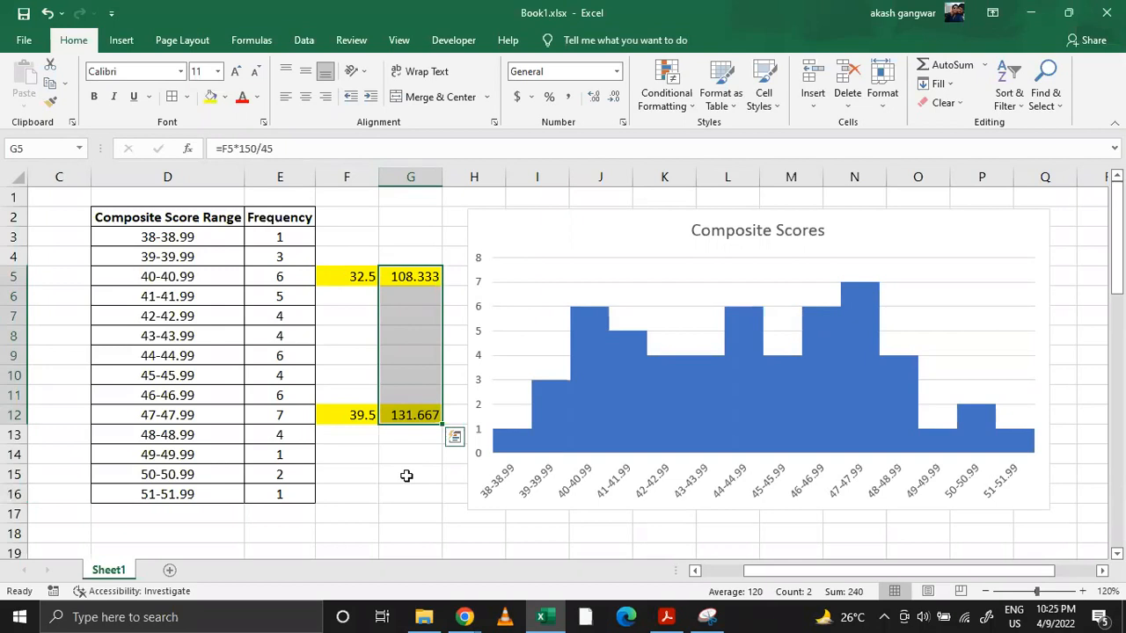
left_click_drag(168, 276, 167, 375)
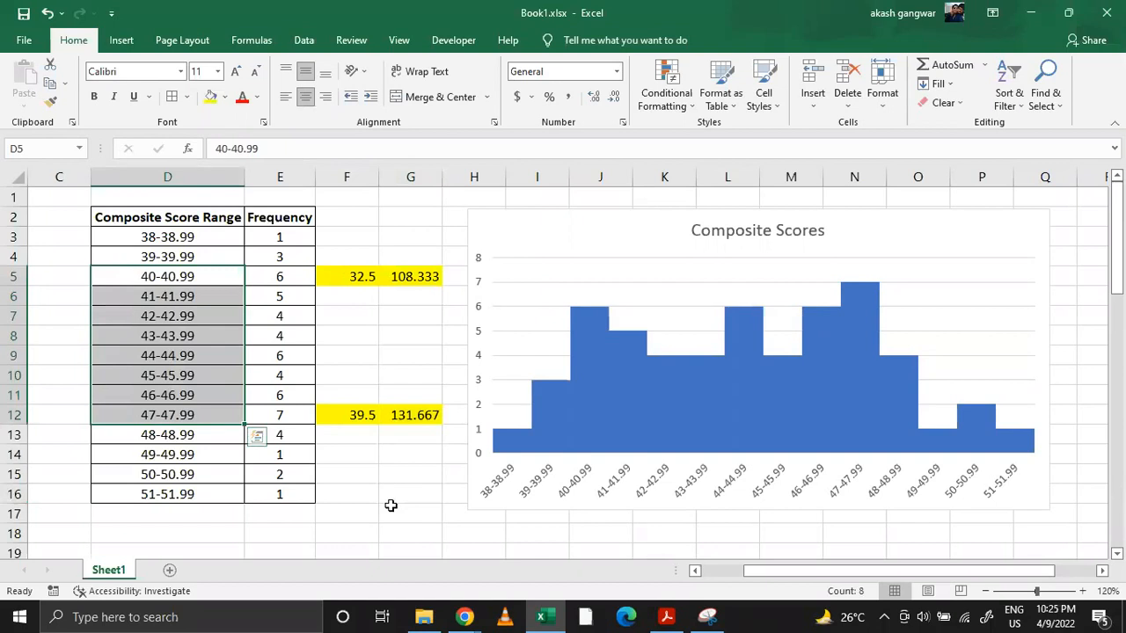
mouse_move(418, 273)
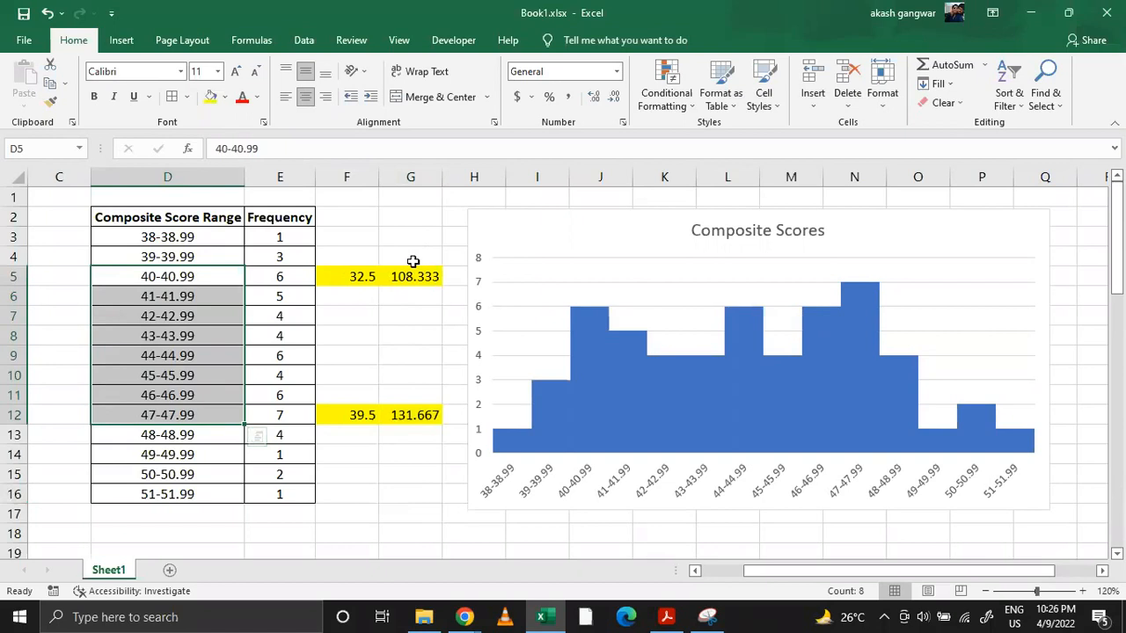
mouse_move(431, 415)
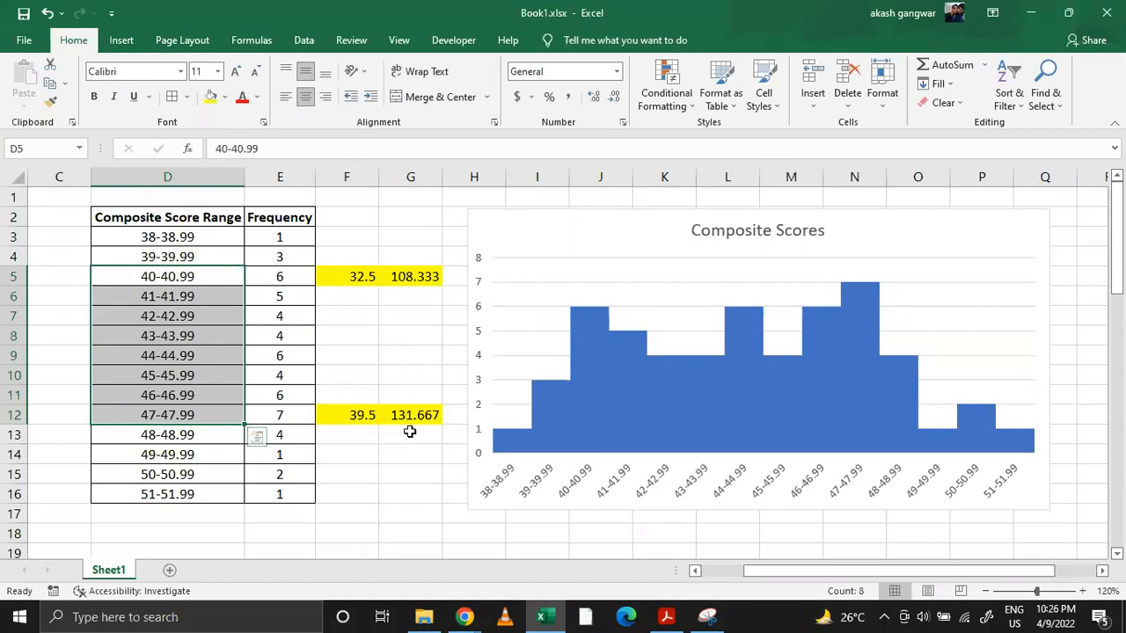
left_click(363, 276)
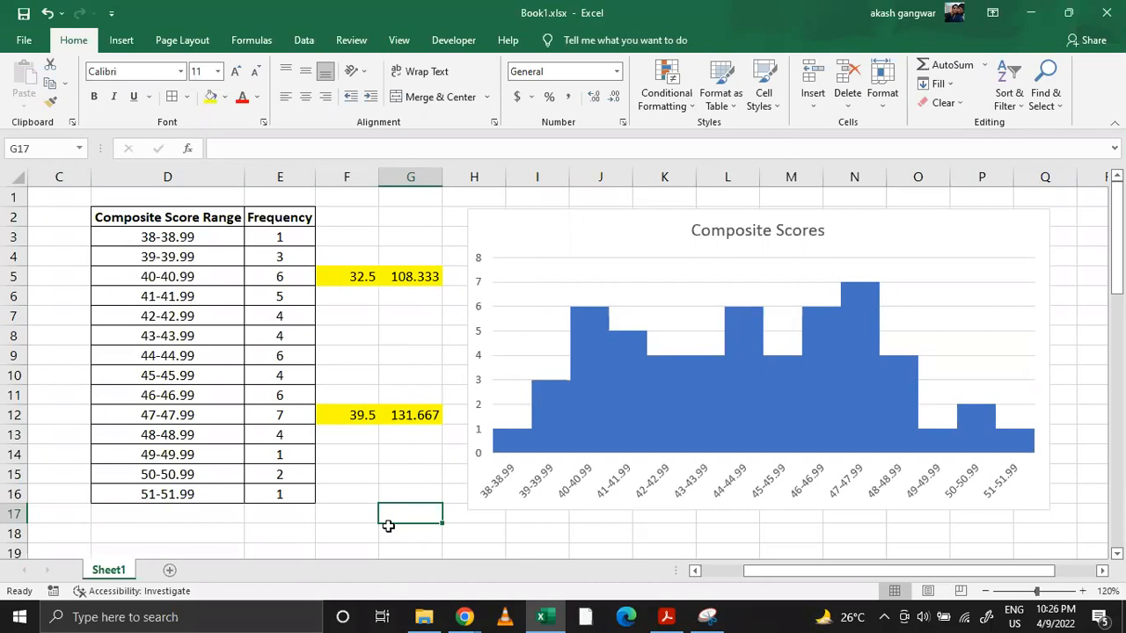
mouse_move(316, 433)
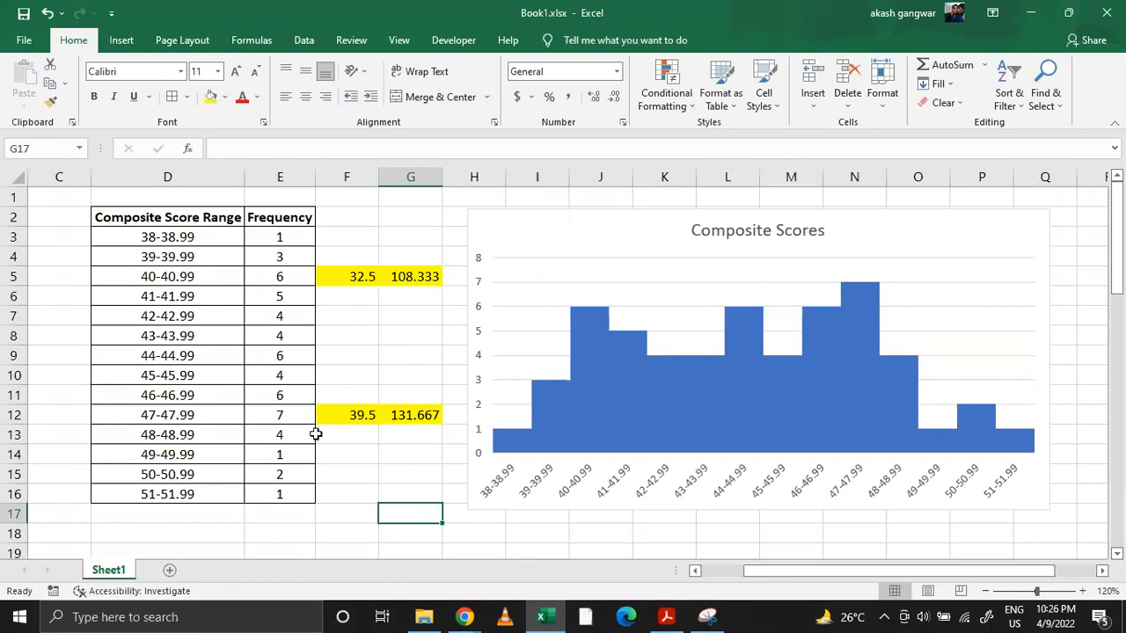
mouse_move(240, 257)
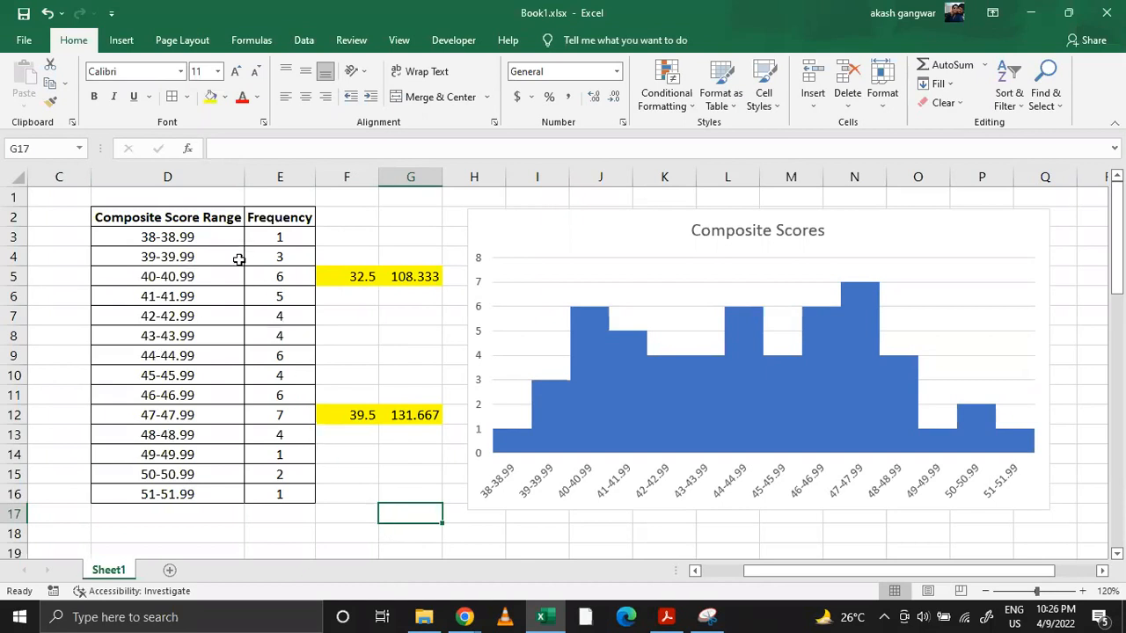
mouse_move(305, 338)
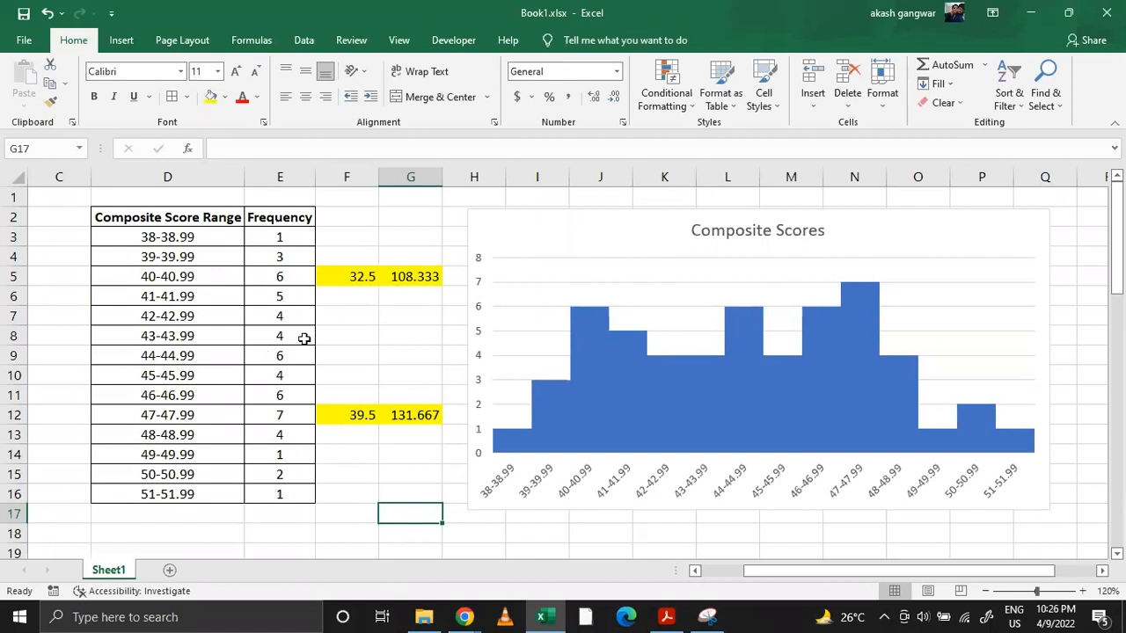
mouse_move(450, 573)
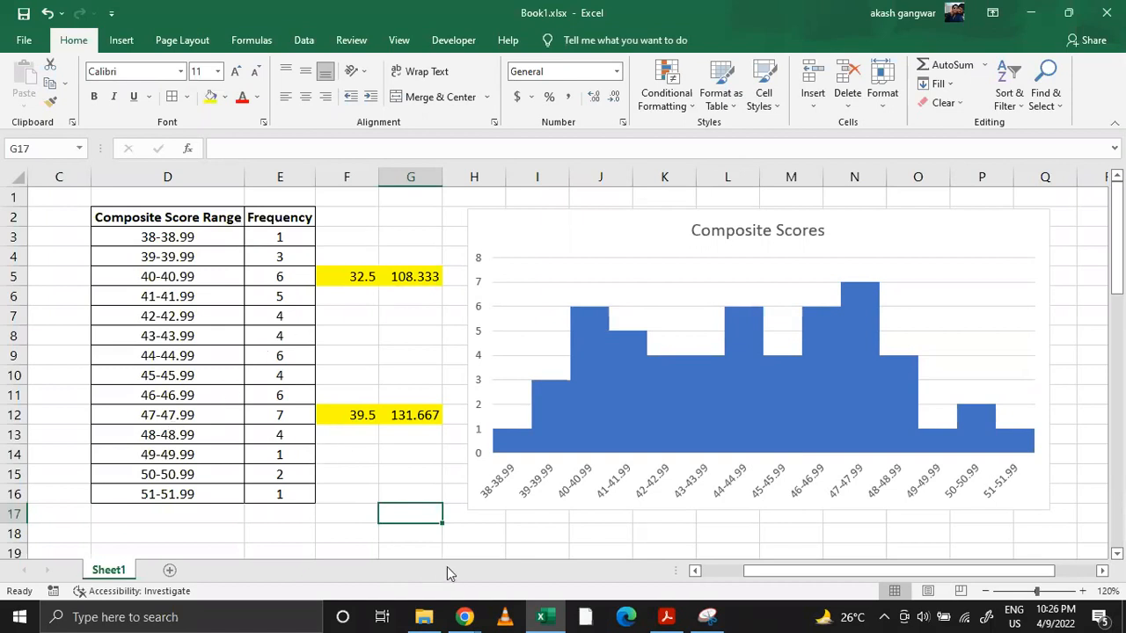